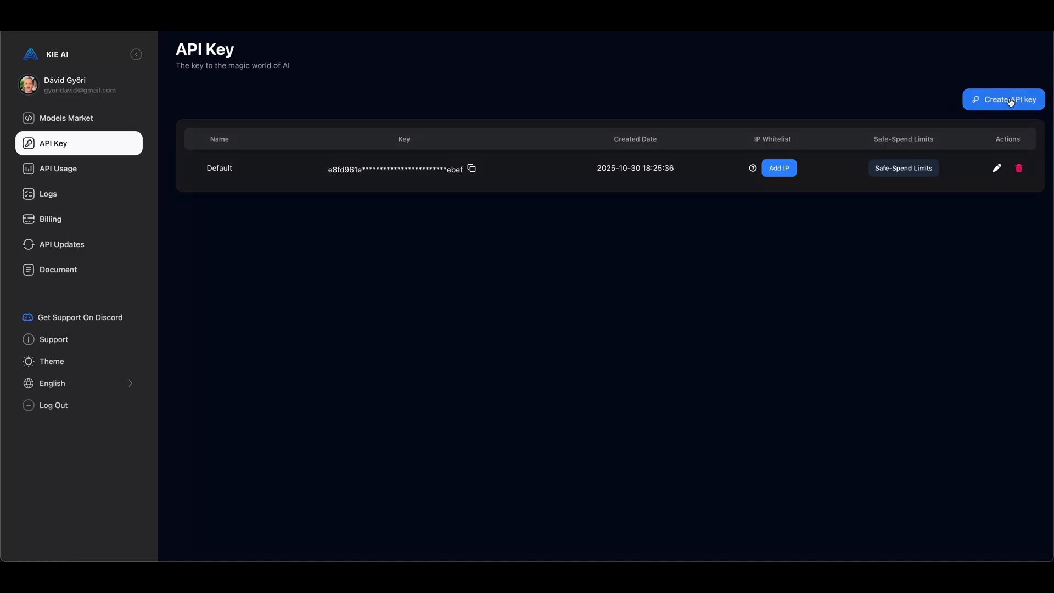
{"action": "mouse_move", "coordinate": [472, 169]}
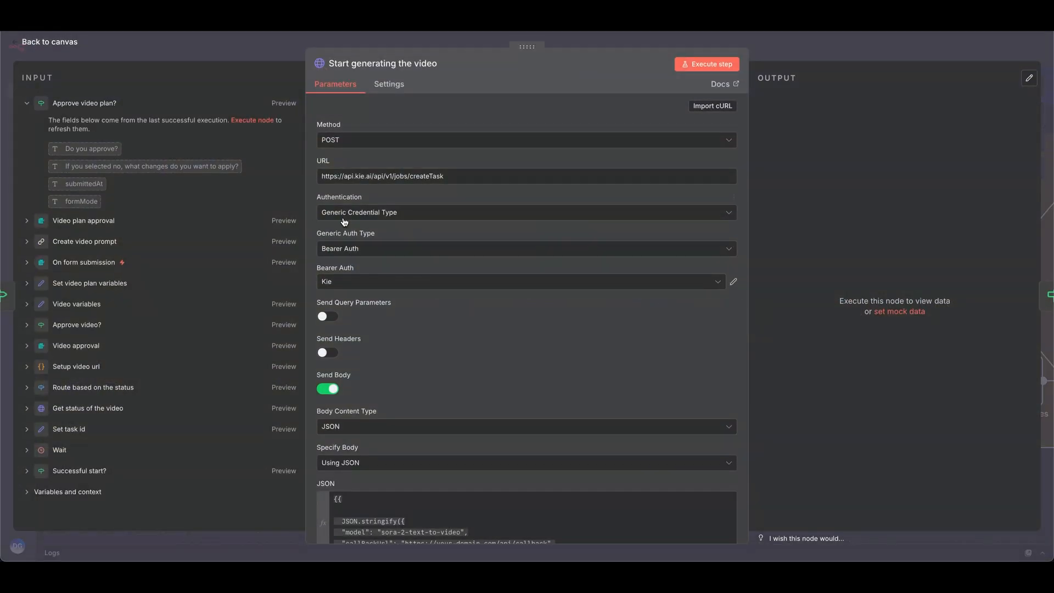
Check that 'Start generating the video' authenticates with the Bearer Auth (Kie) credential, then return to the canvas.
{"action": "scroll", "scroll_direction": "down", "scroll_amount": 3}
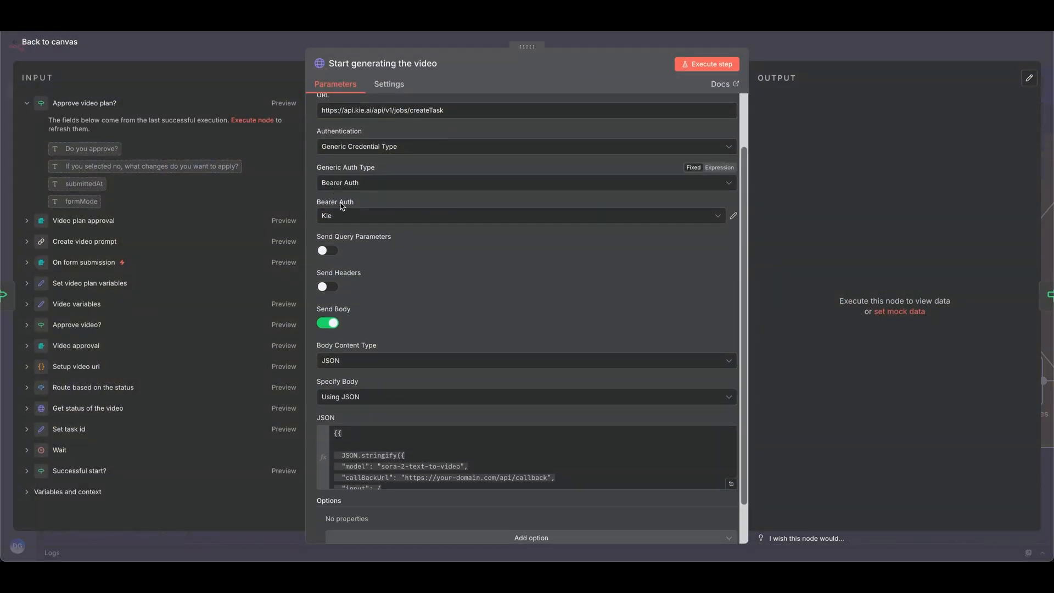
{"action": "left_click", "coordinate": [732, 215]}
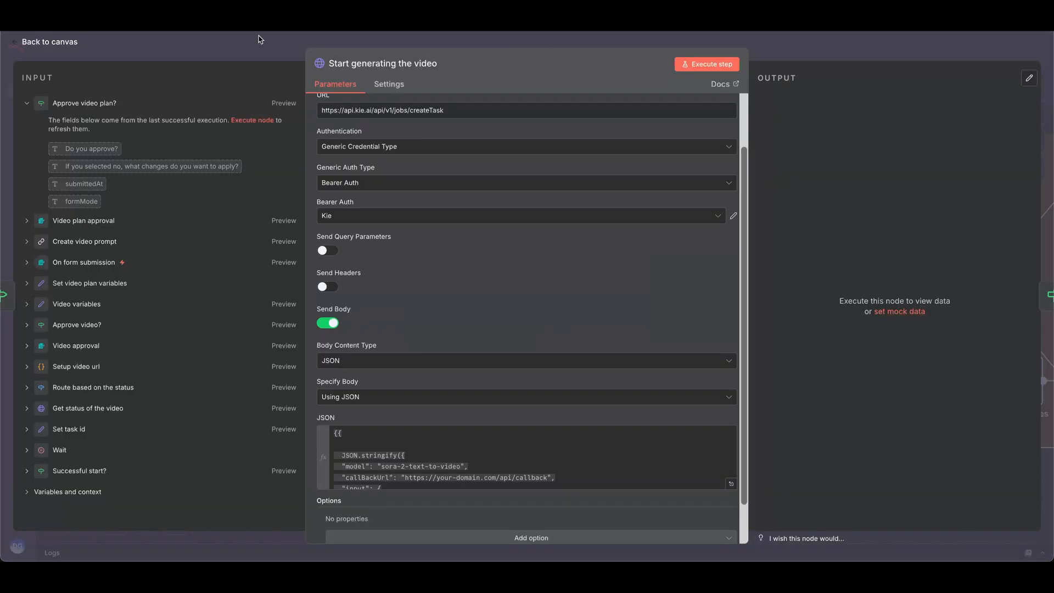
{"action": "left_click", "coordinate": [45, 41]}
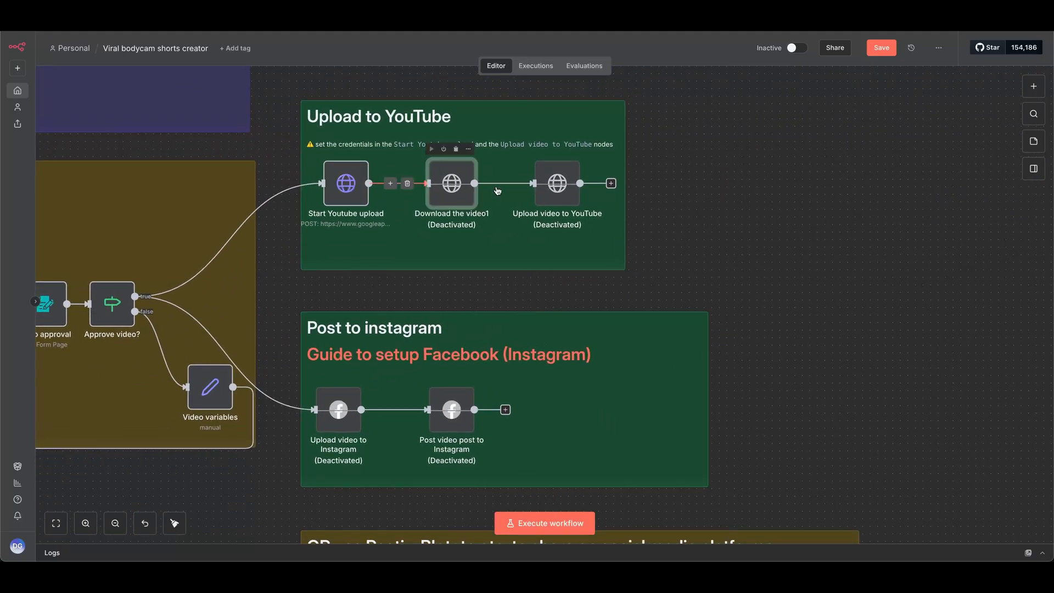
View the YouTube OAuth2 credential fields on the YouTube upload node, then close them.
{"action": "double_click", "coordinate": [345, 183]}
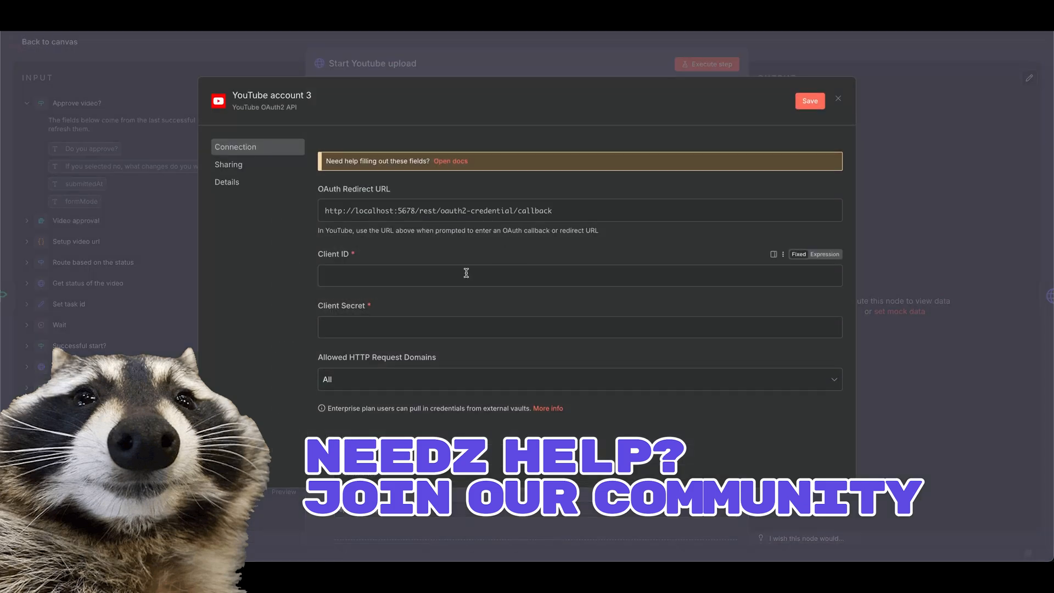
{"action": "left_click", "coordinate": [837, 99]}
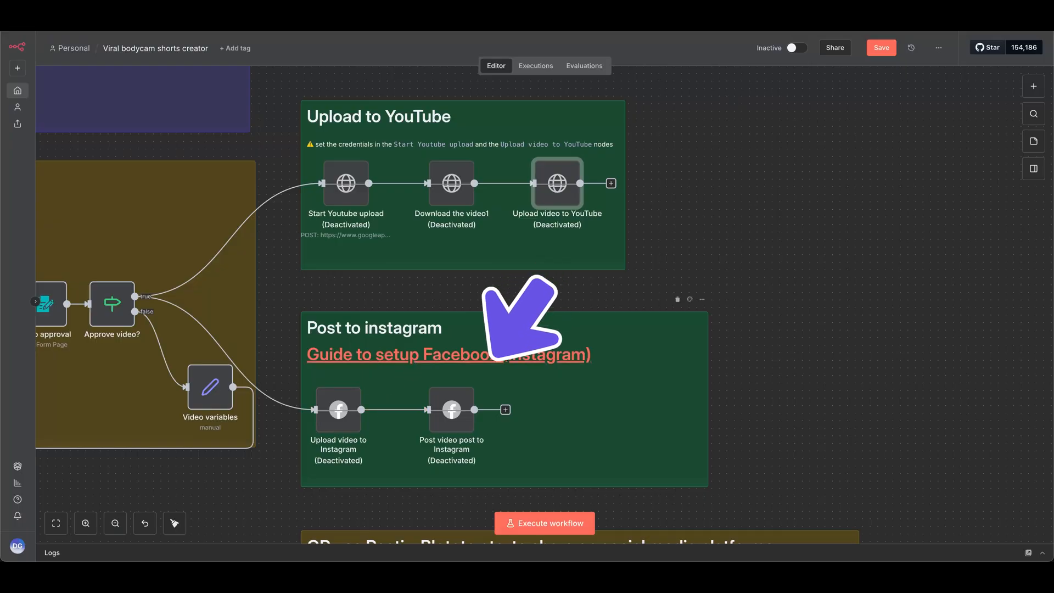
Check the Instagram business ID placeholder in 'Upload video to Instagram', then return to the canvas.
{"action": "left_click", "coordinate": [447, 354]}
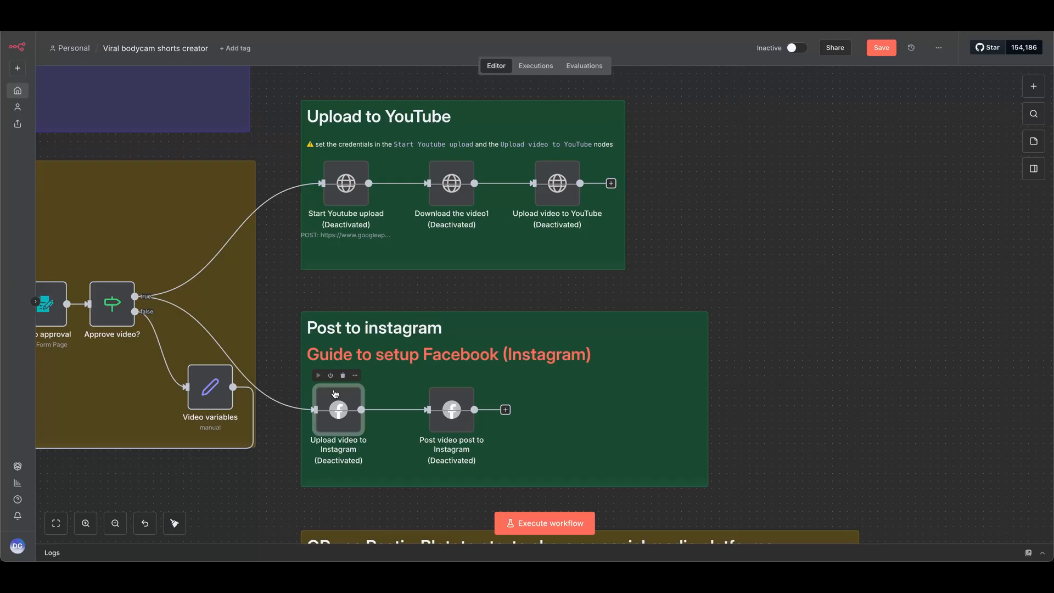
{"action": "double_click", "coordinate": [338, 410]}
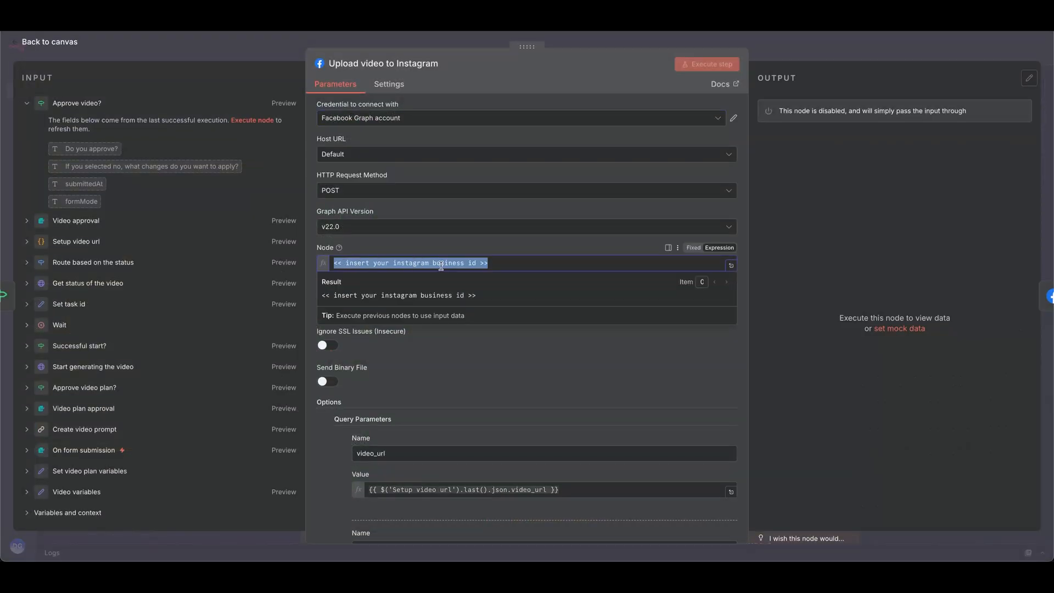
{"action": "left_click", "coordinate": [50, 42]}
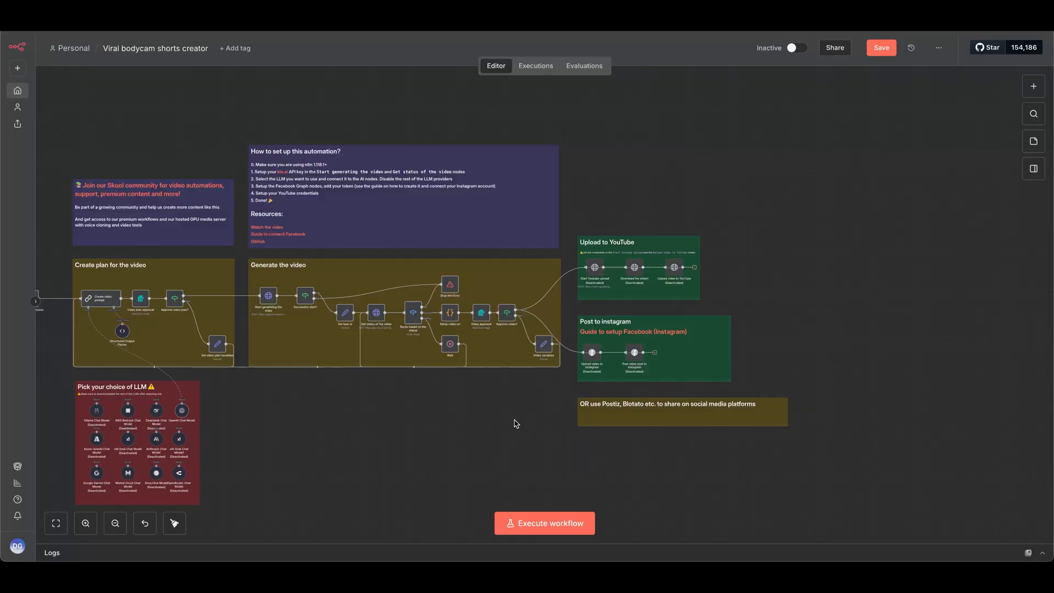
{"action": "mouse_move", "coordinate": [604, 420]}
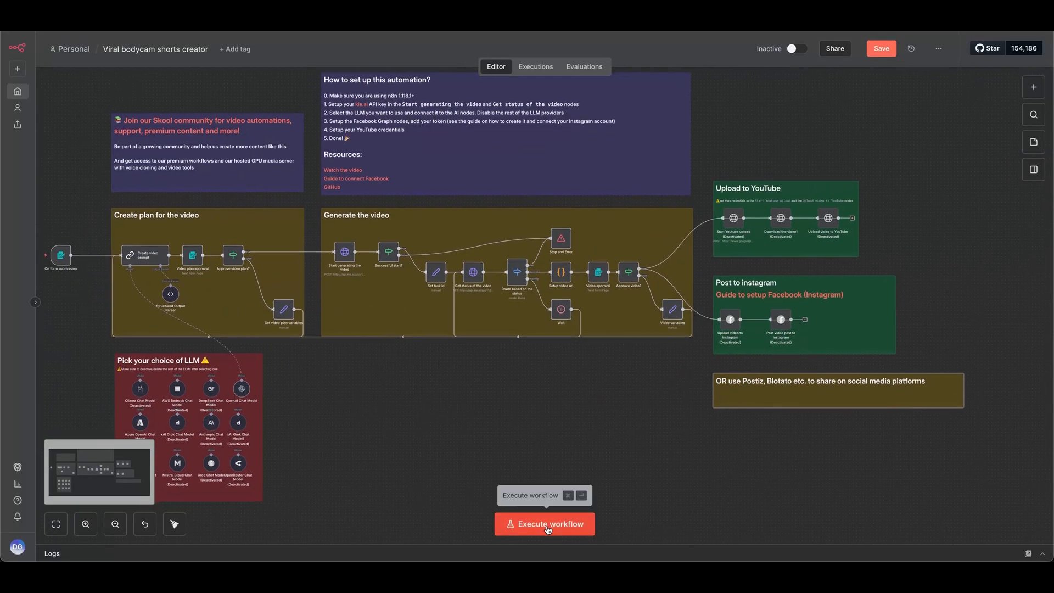
Start a test run and submit the form with Portrait aspect ratio.
{"action": "left_click", "coordinate": [544, 523]}
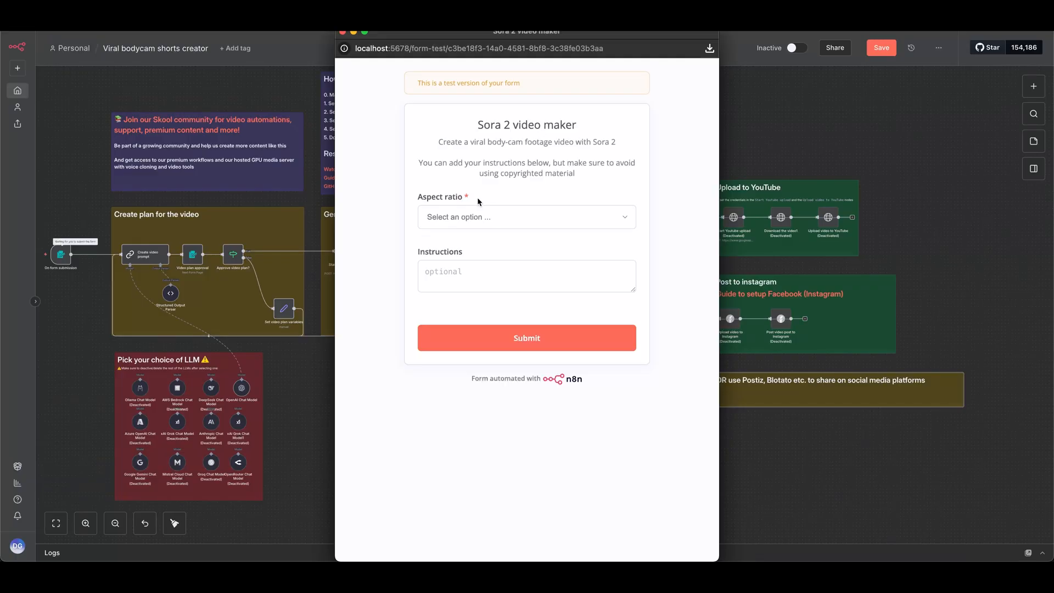
{"action": "left_click", "coordinate": [526, 216]}
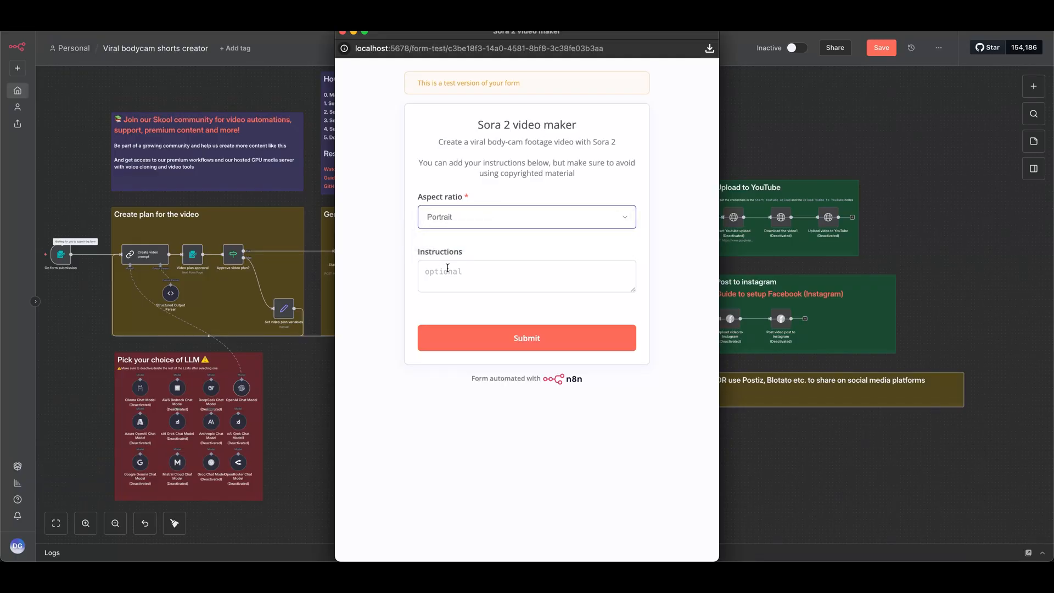
{"action": "left_click", "coordinate": [526, 275]}
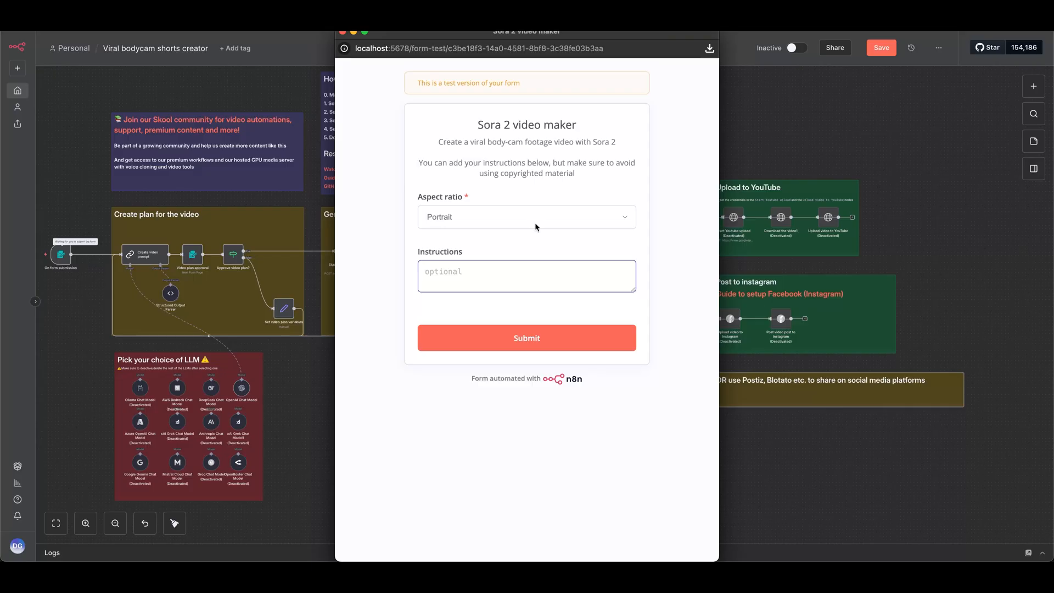
{"action": "left_click", "coordinate": [526, 337]}
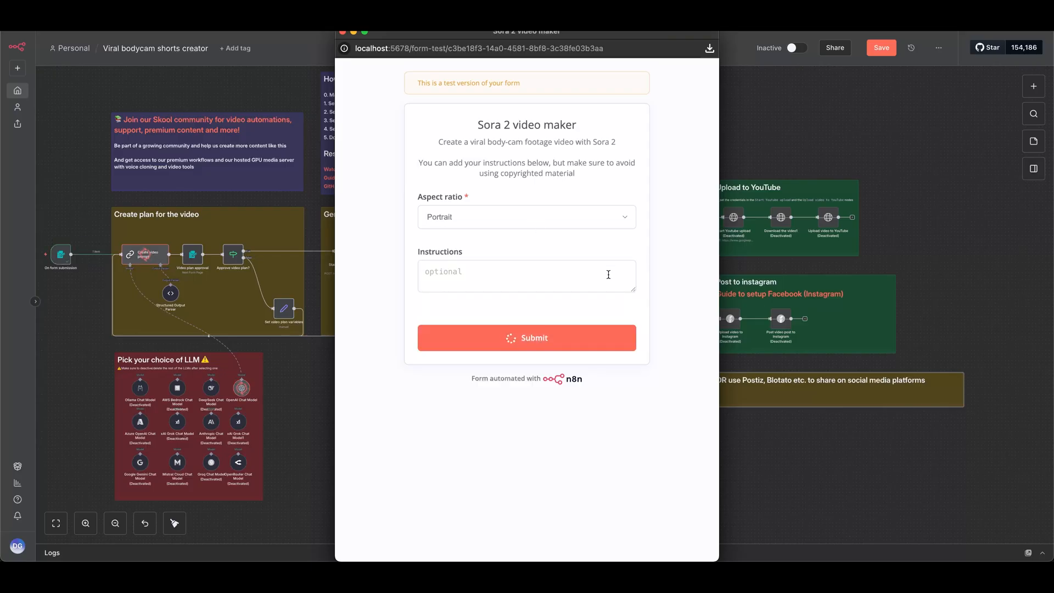
{"action": "left_click", "coordinate": [526, 338]}
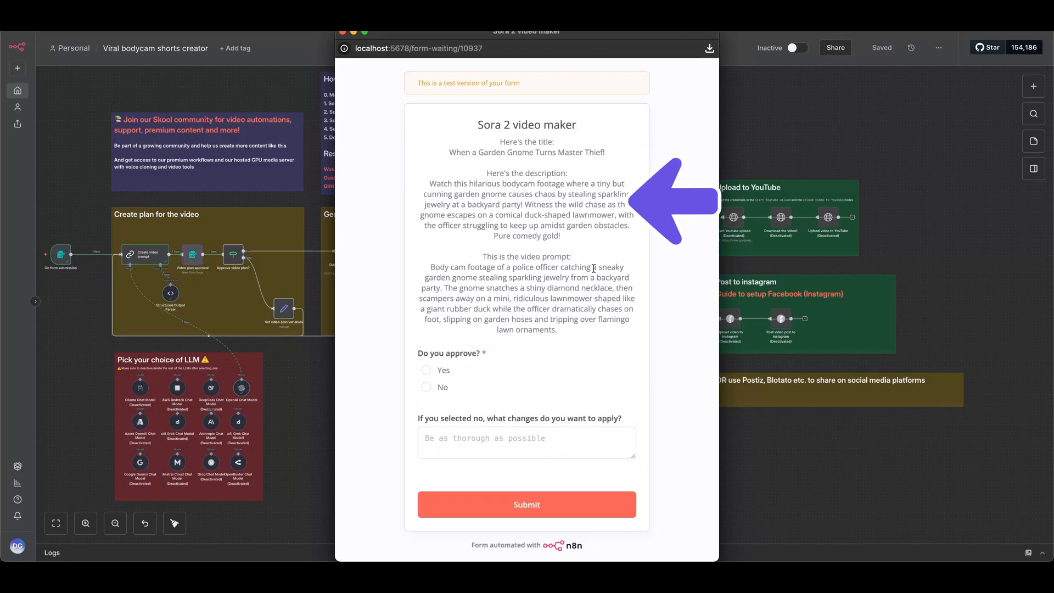
Reject the plan, request 'let the garden gnome steal socks instead', and approve the revision.
{"action": "left_click", "coordinate": [425, 386]}
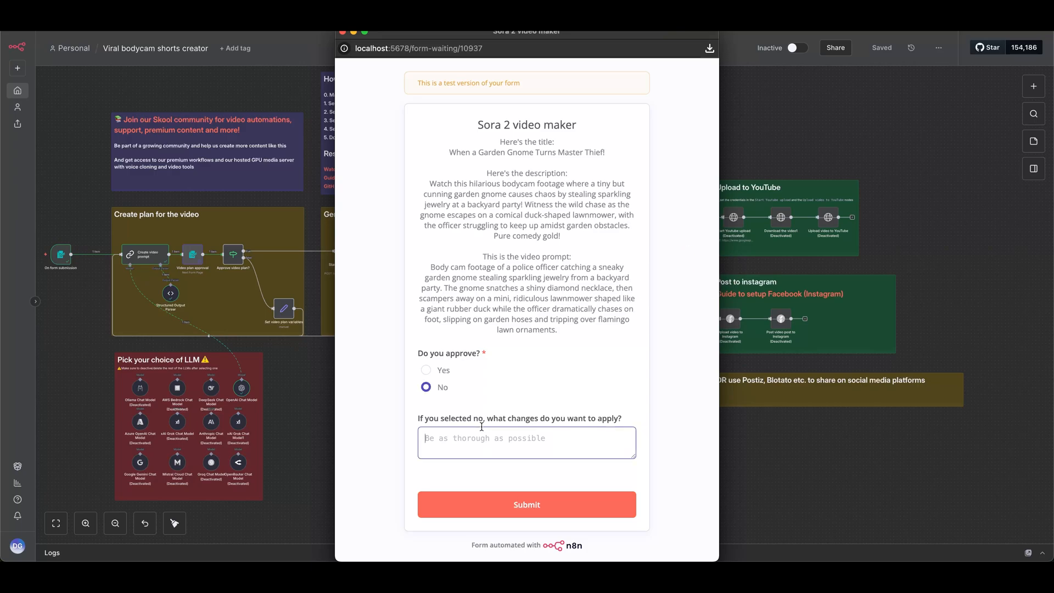
{"action": "type", "text": "let the garden gnome steal socks instead"}
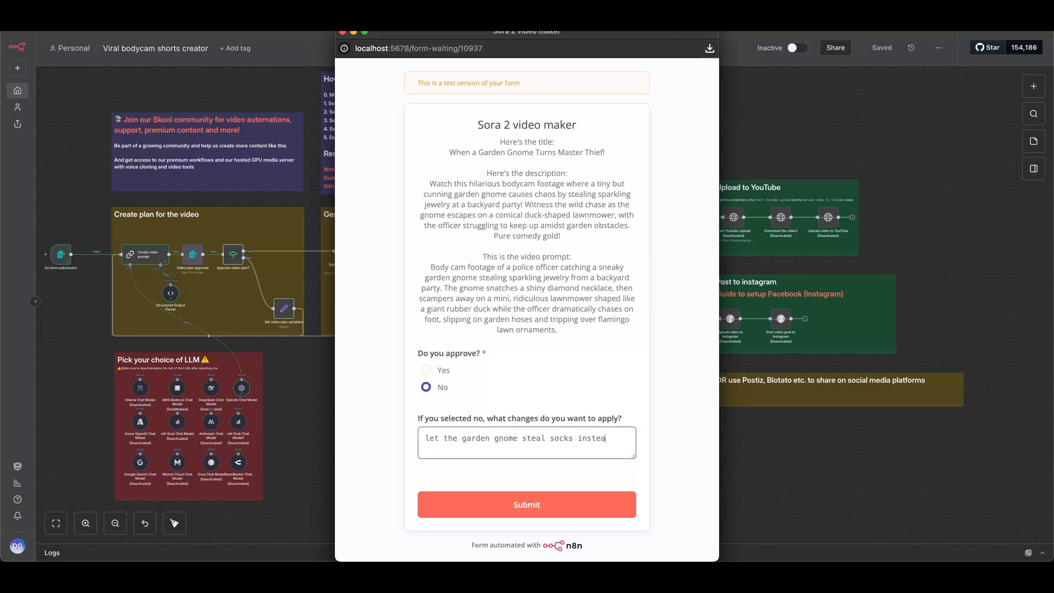
{"action": "left_click", "coordinate": [526, 504]}
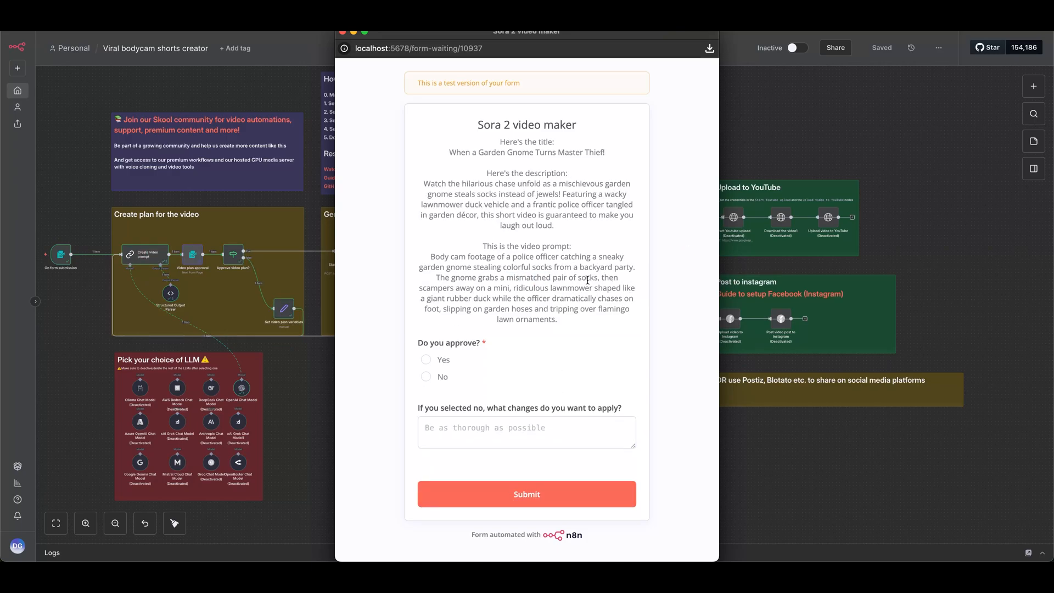
{"action": "left_click", "coordinate": [426, 359]}
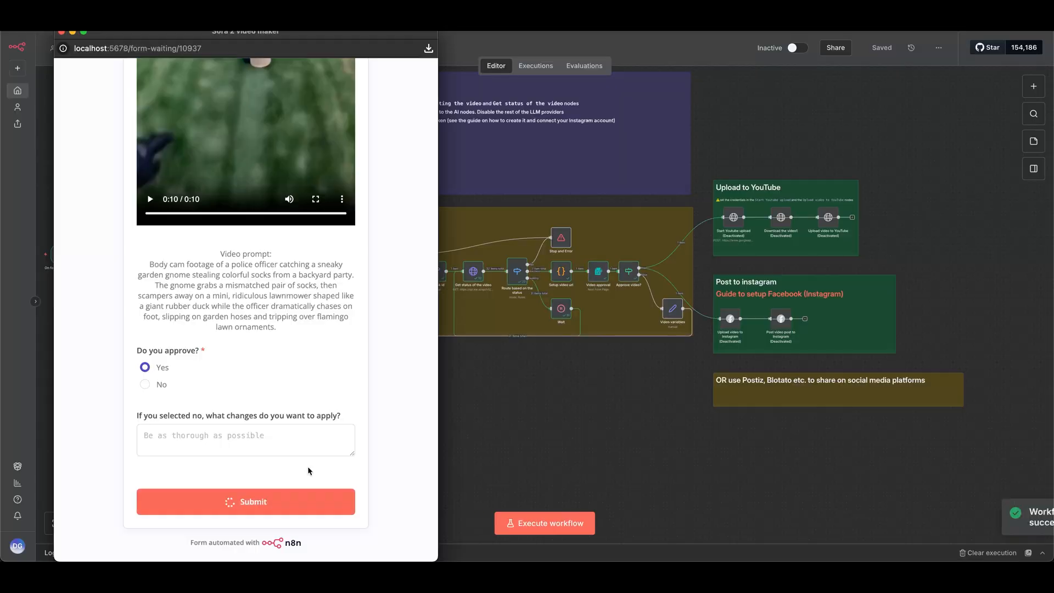
Approve the rendered Sora 2 video with Yes and submit.
{"action": "left_click", "coordinate": [246, 501]}
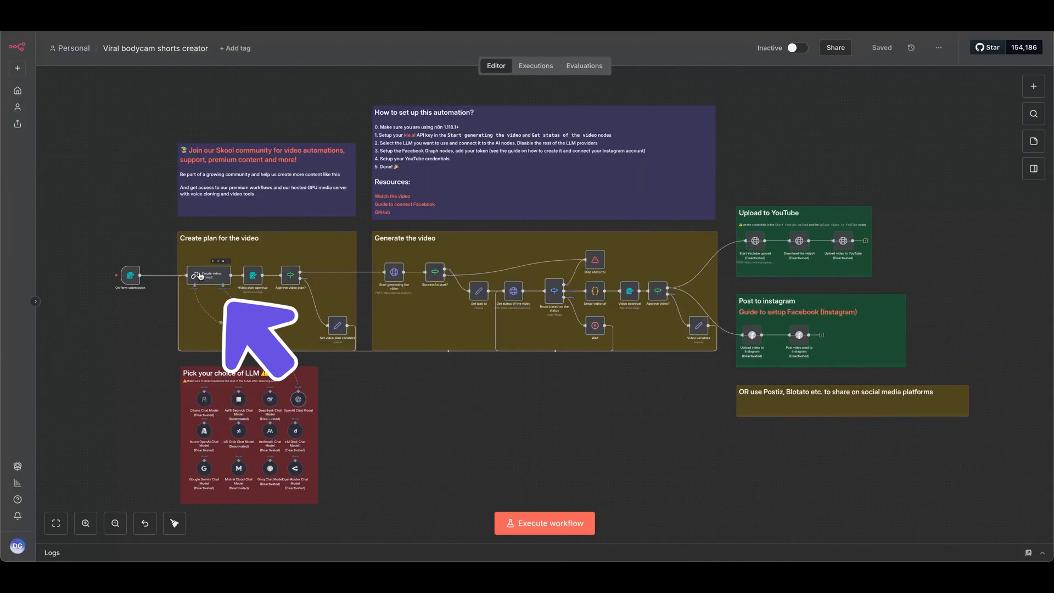
Open the 'Create video prompt' node to view its bodycam footage prompt instructions.
{"action": "double_click", "coordinate": [209, 274]}
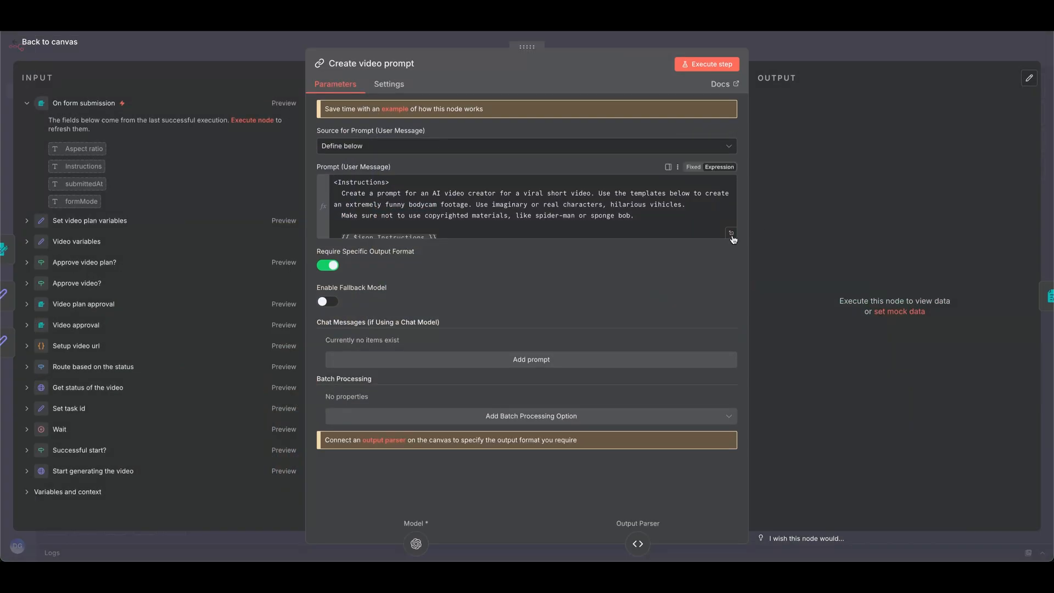